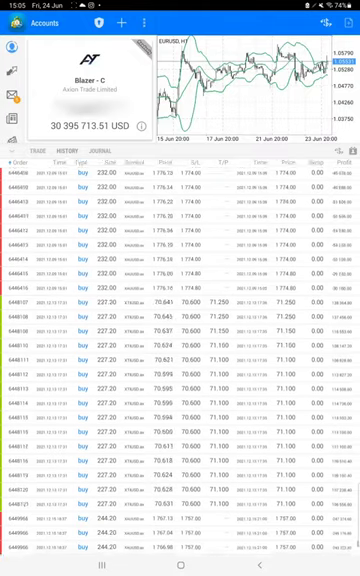
scroll(up, 3)
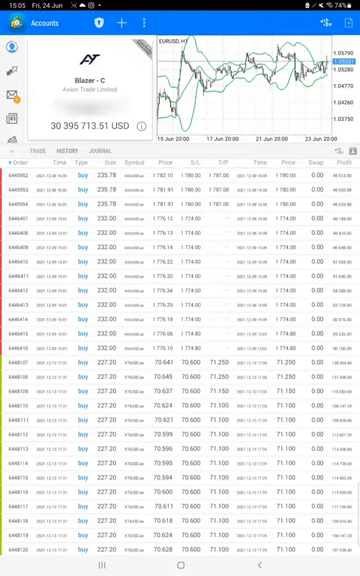
scroll(up, 3)
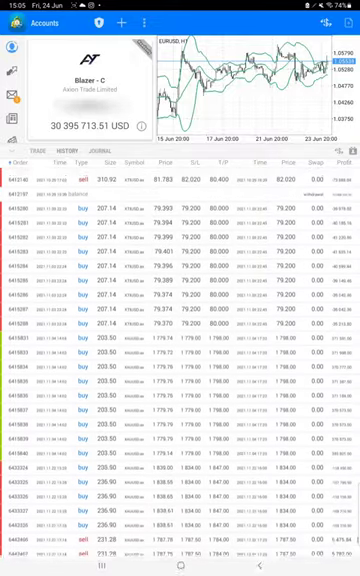
scroll(up, 3)
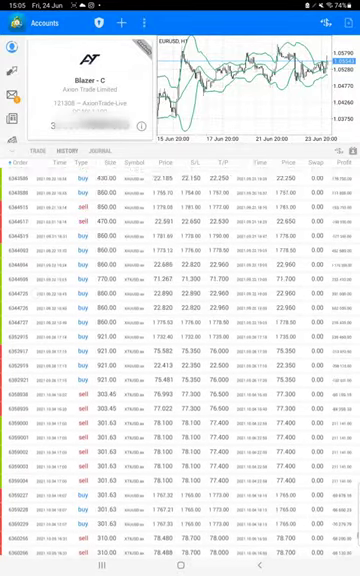
scroll(down, 3)
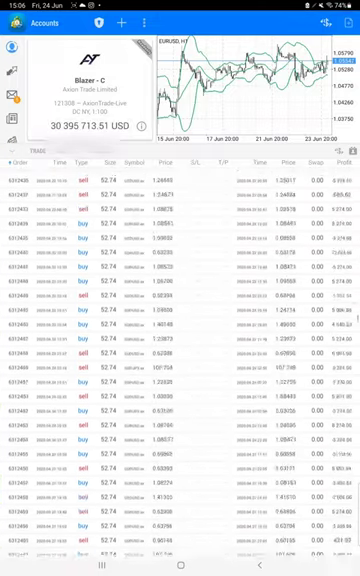
scroll(down, 3)
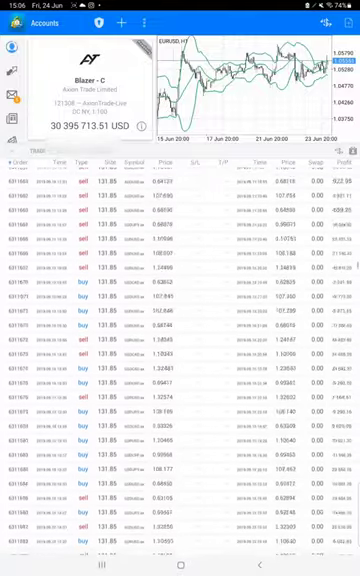
scroll(down, 3)
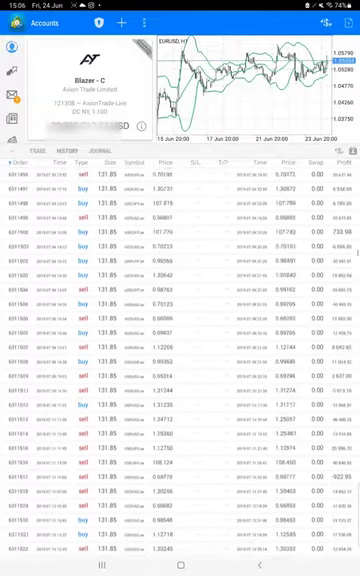
scroll(down, 3)
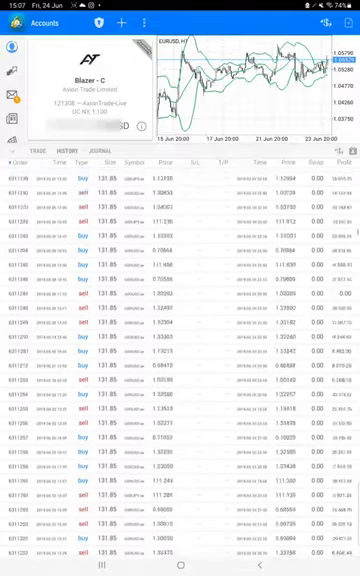
scroll(down, 3)
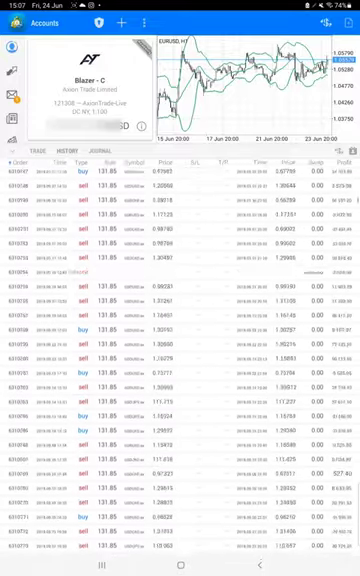
scroll(up, 3)
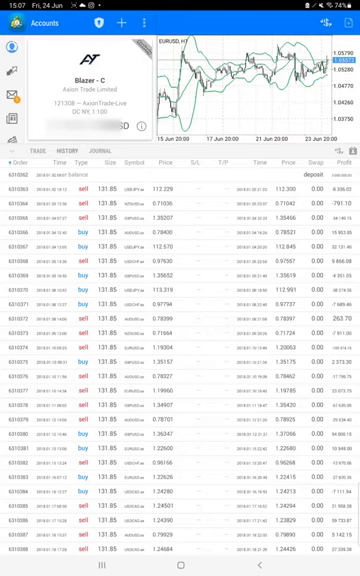